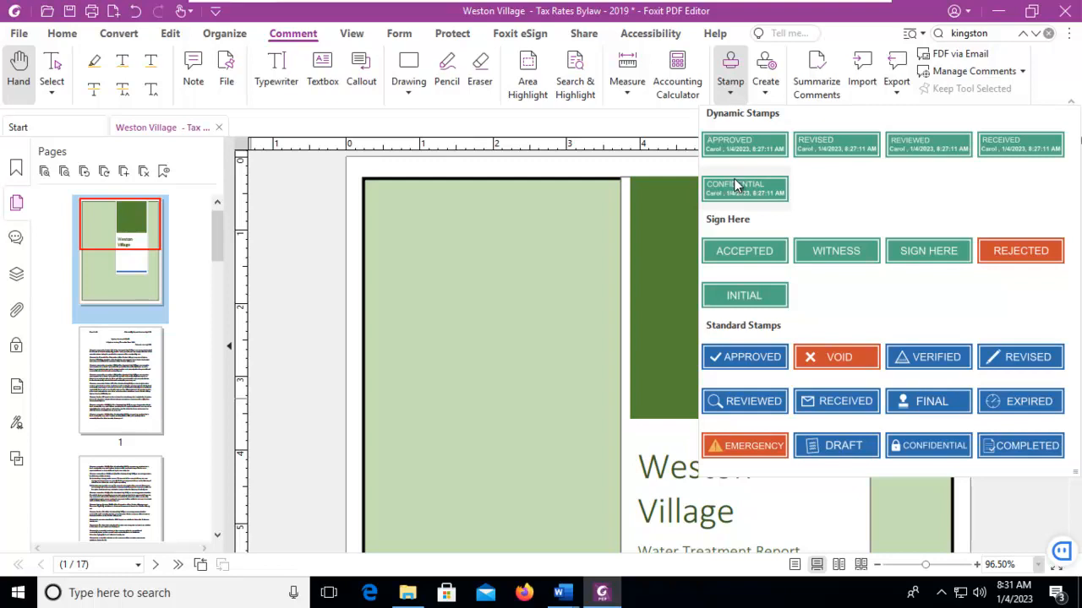
mouse_move(928, 446)
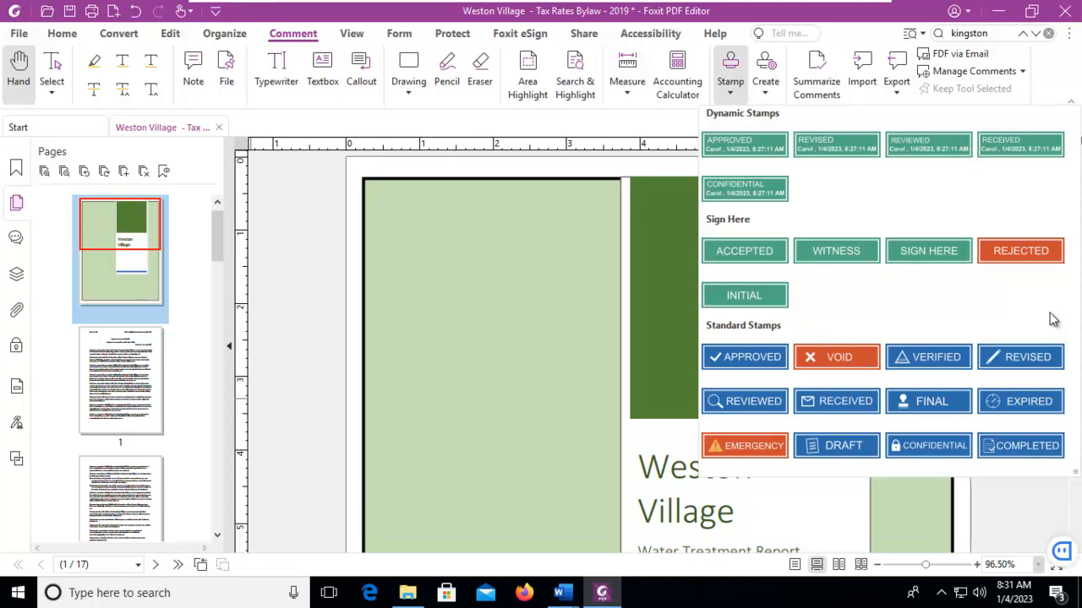
mouse_move(744, 294)
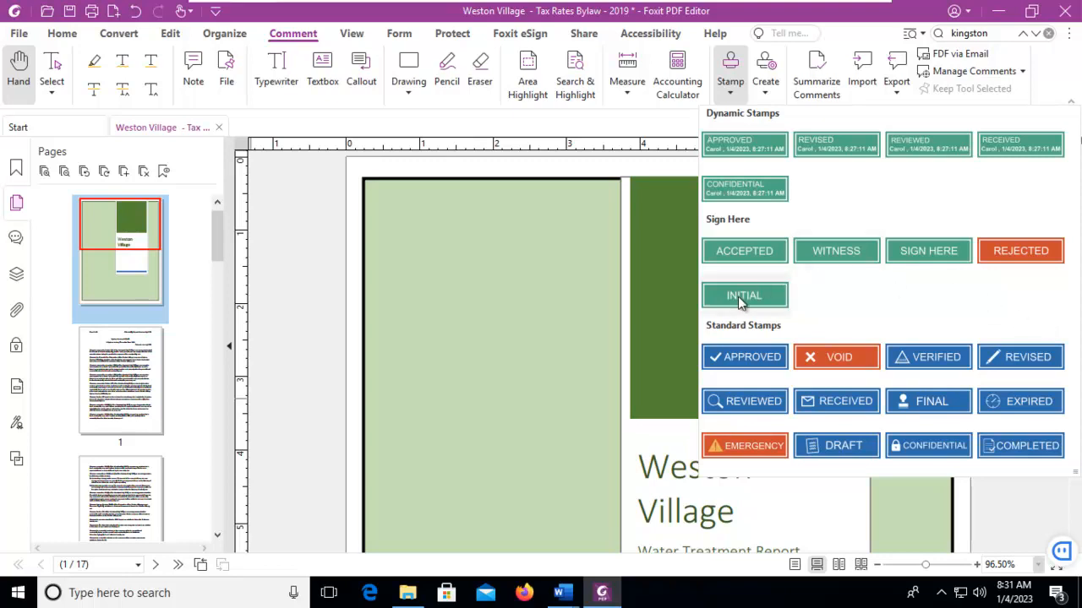
- Place the INITIAL stamp at the top-left corner of the Weston Village cover page
click(743, 294)
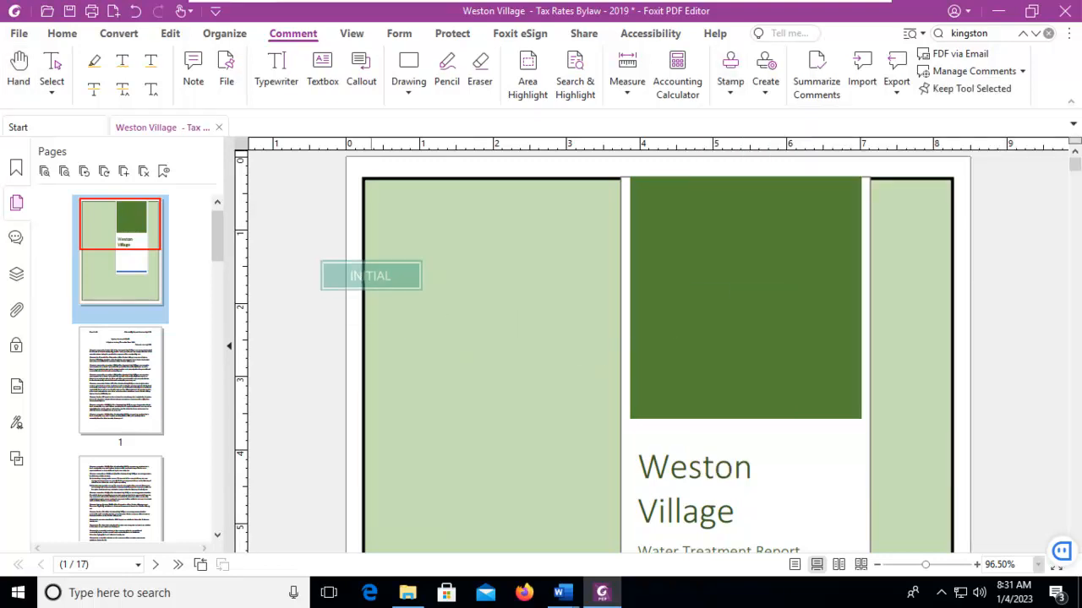
drag(370, 276, 885, 206)
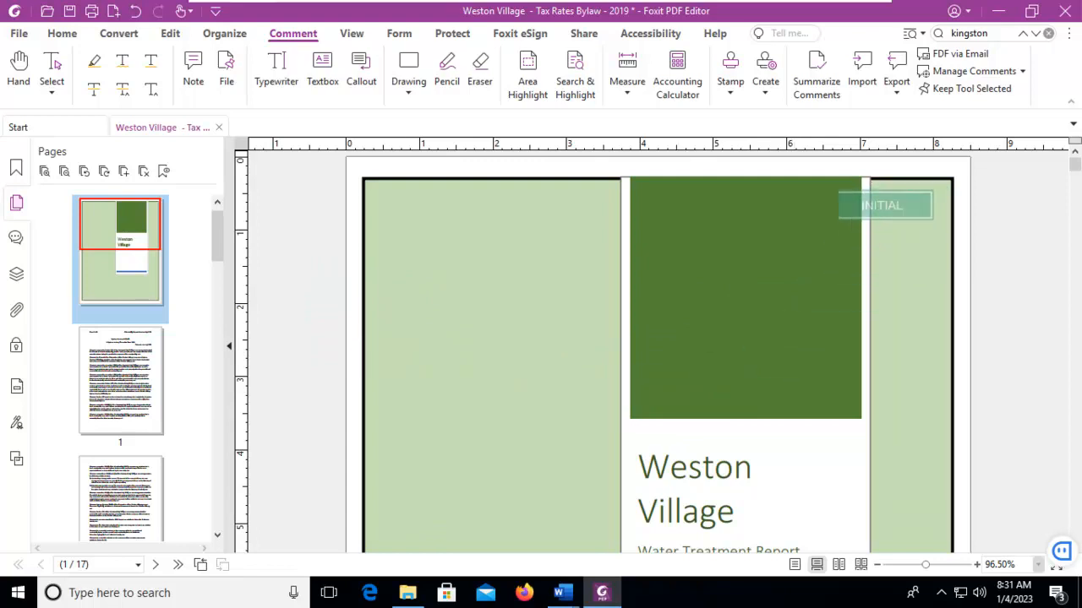
drag(885, 206, 431, 203)
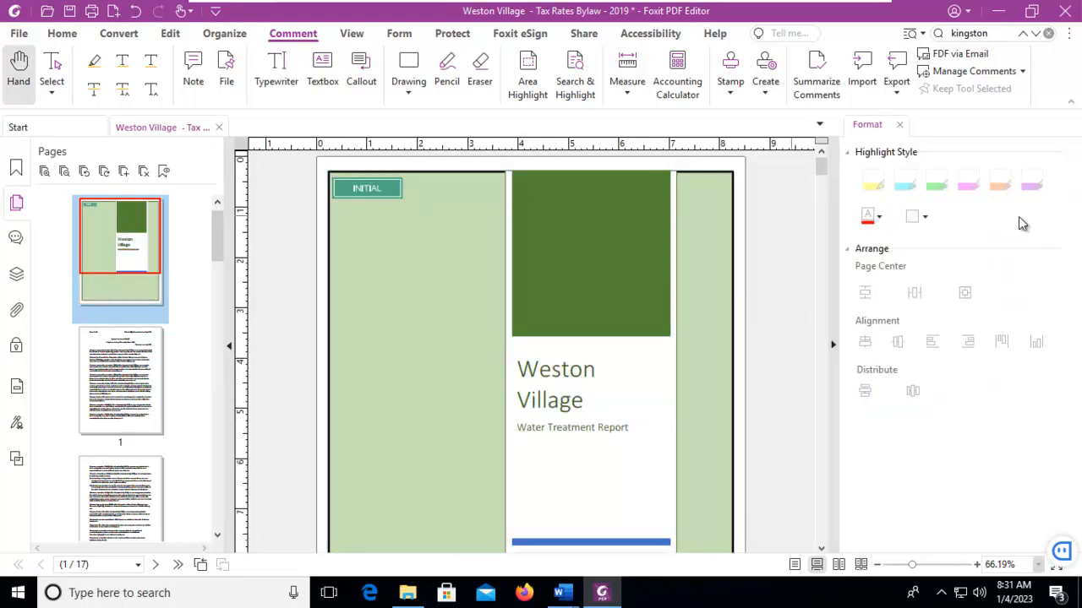
mouse_move(949, 189)
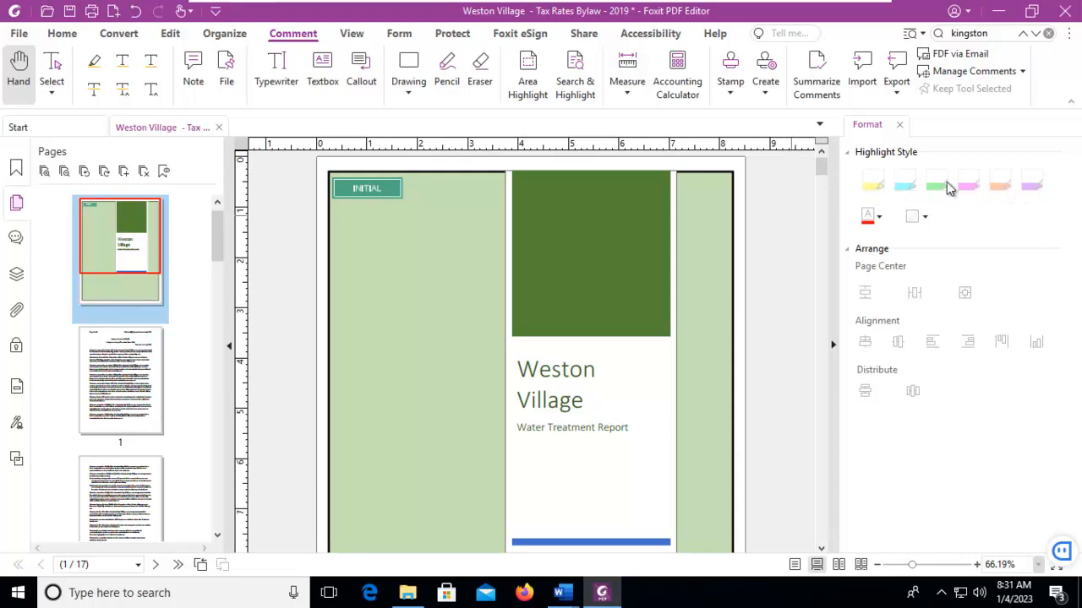
- Select the placed INITIAL stamp so its Highlight Style and Arrange options become available
click(365, 188)
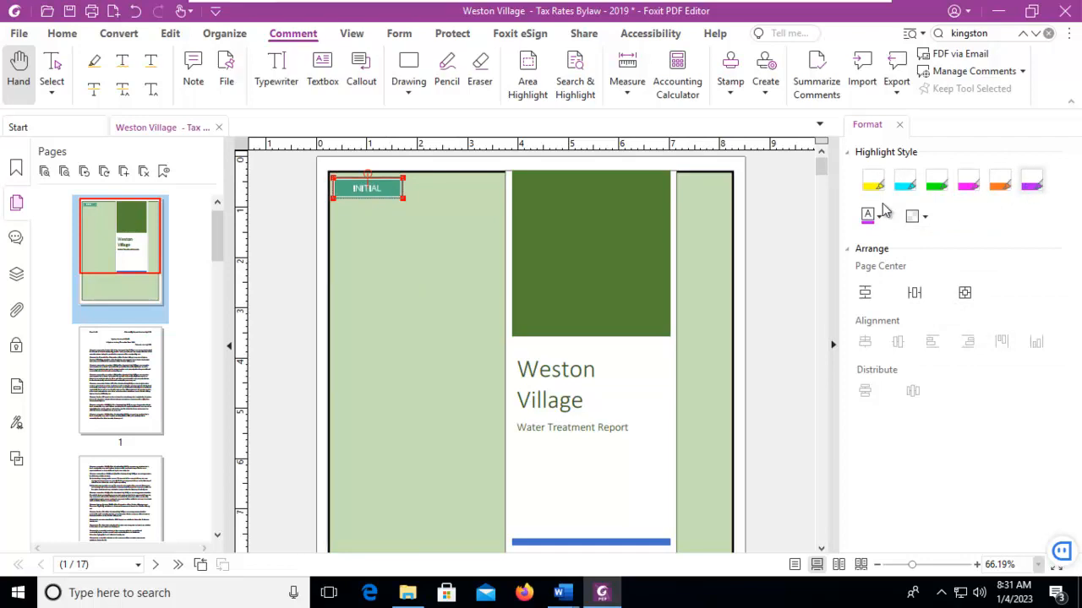
mouse_move(867, 217)
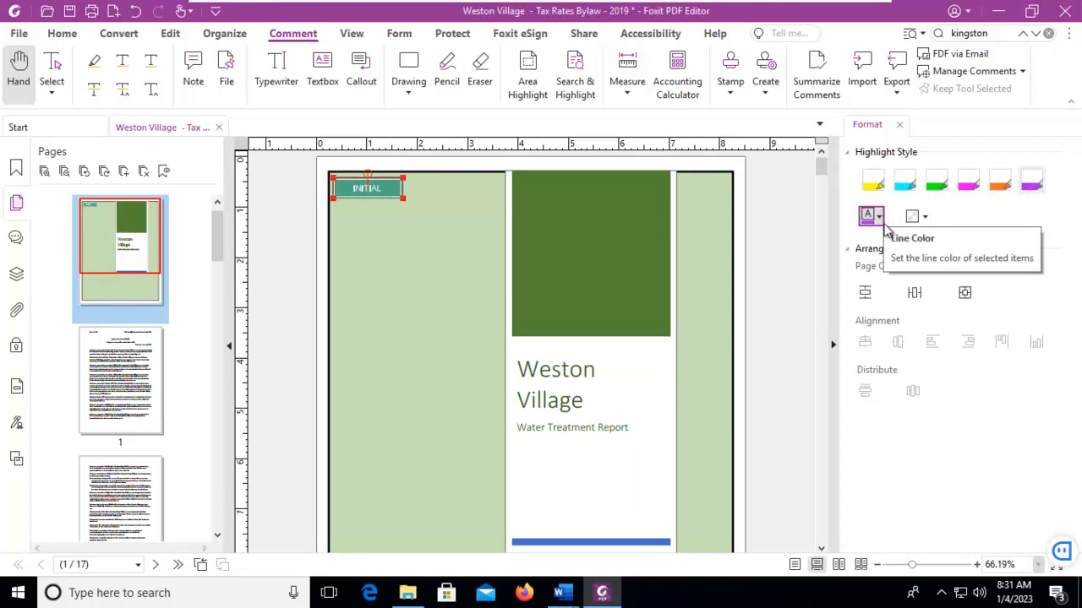
mouse_move(913, 292)
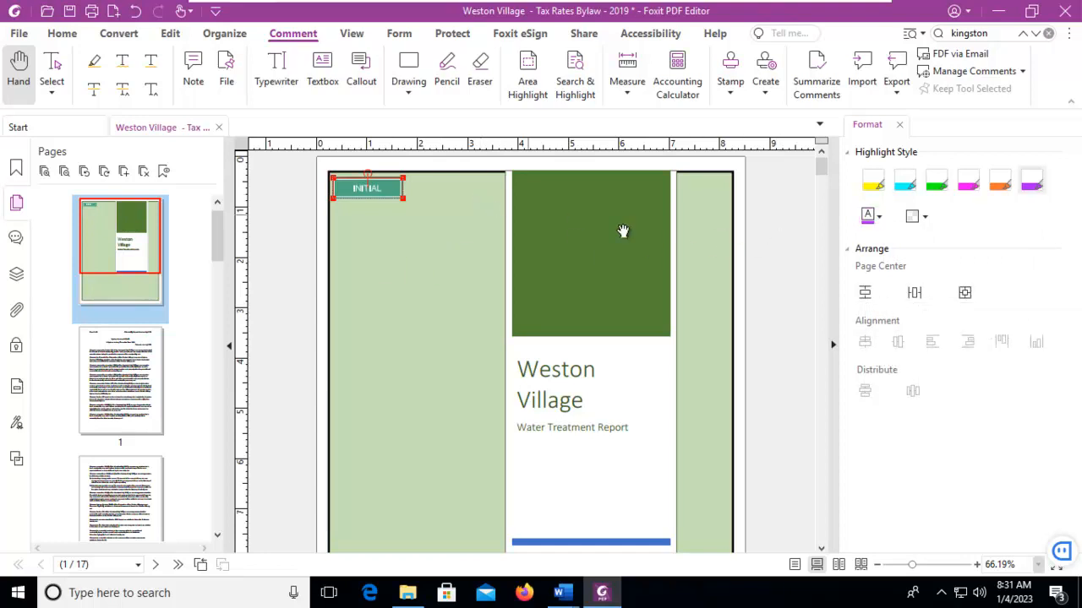
scroll(down, 3)
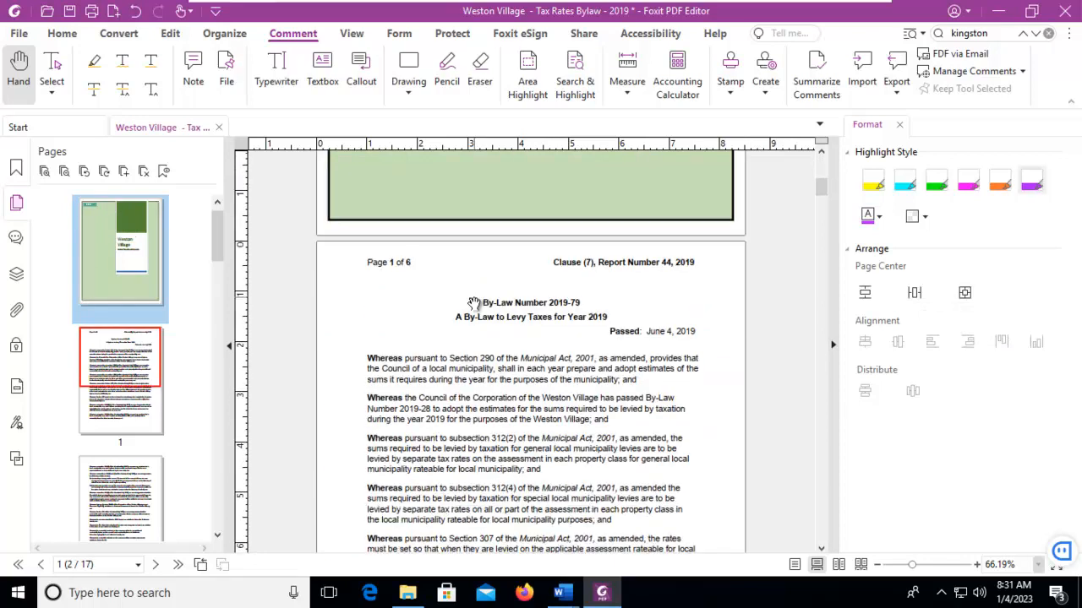
scroll(up, 3)
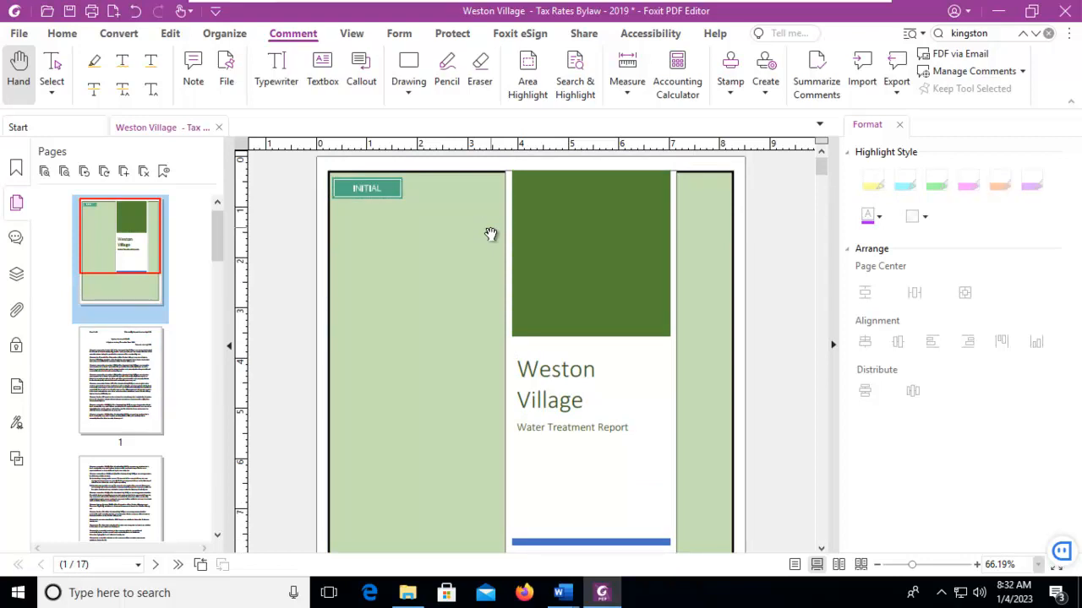
- Select the enlarged INITIAL stamp to show its Line Color and Opacity options
click(365, 187)
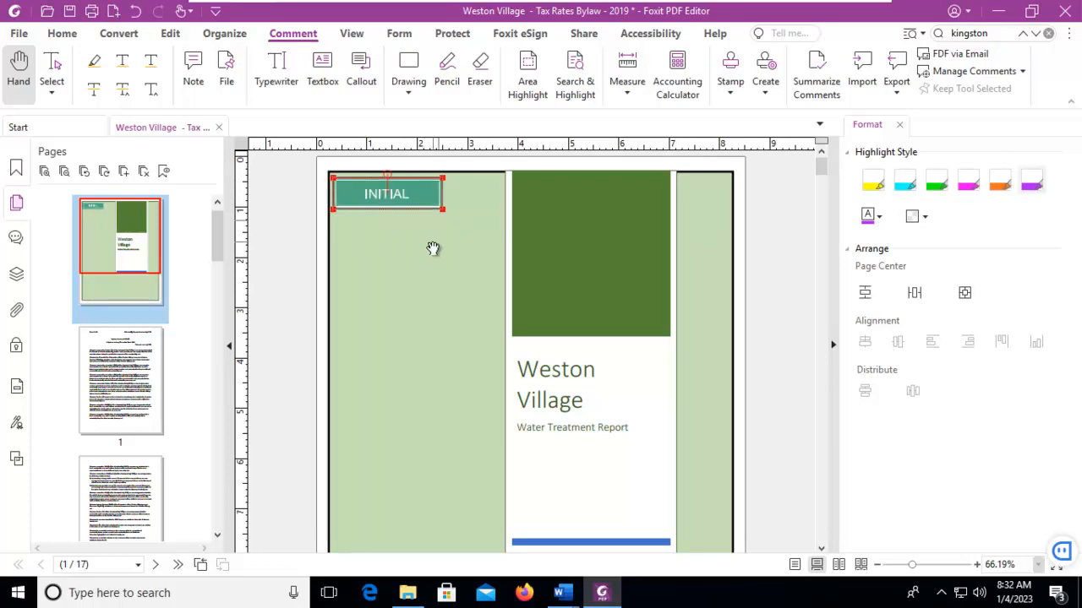
mouse_move(913, 216)
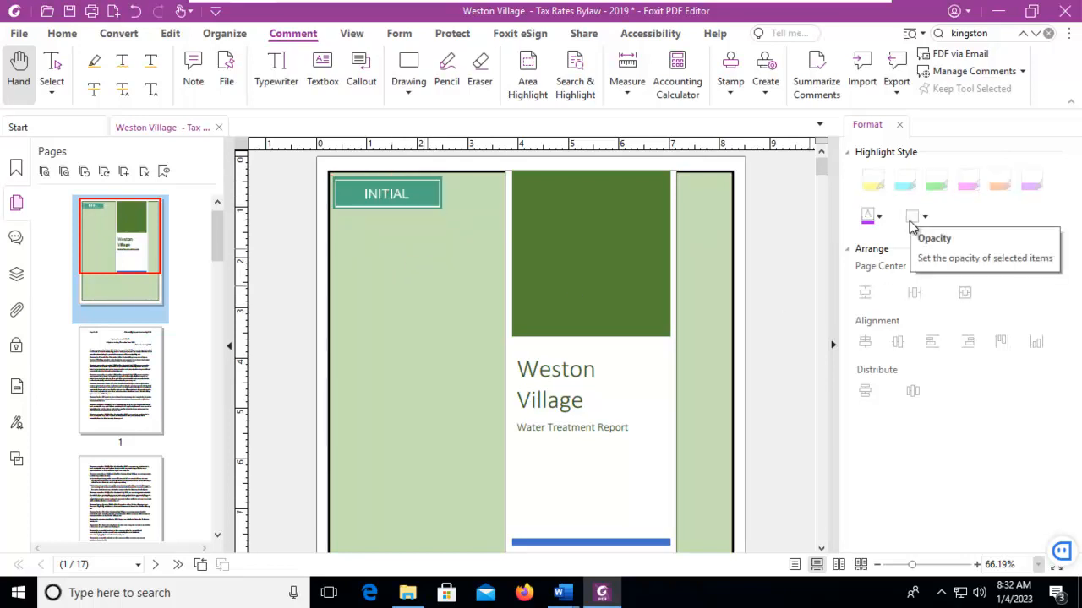
mouse_move(1068, 235)
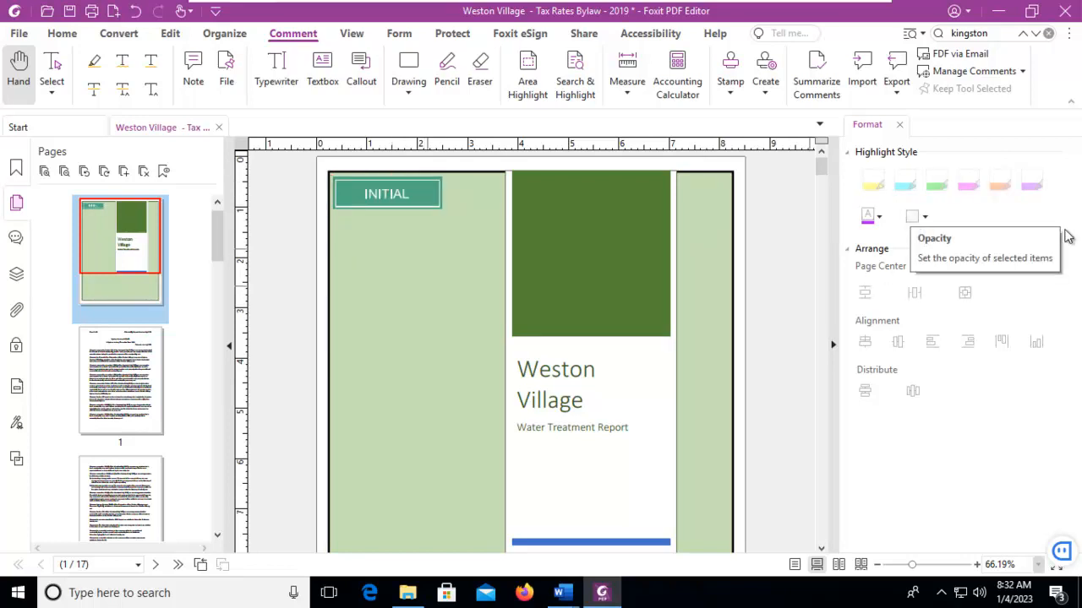